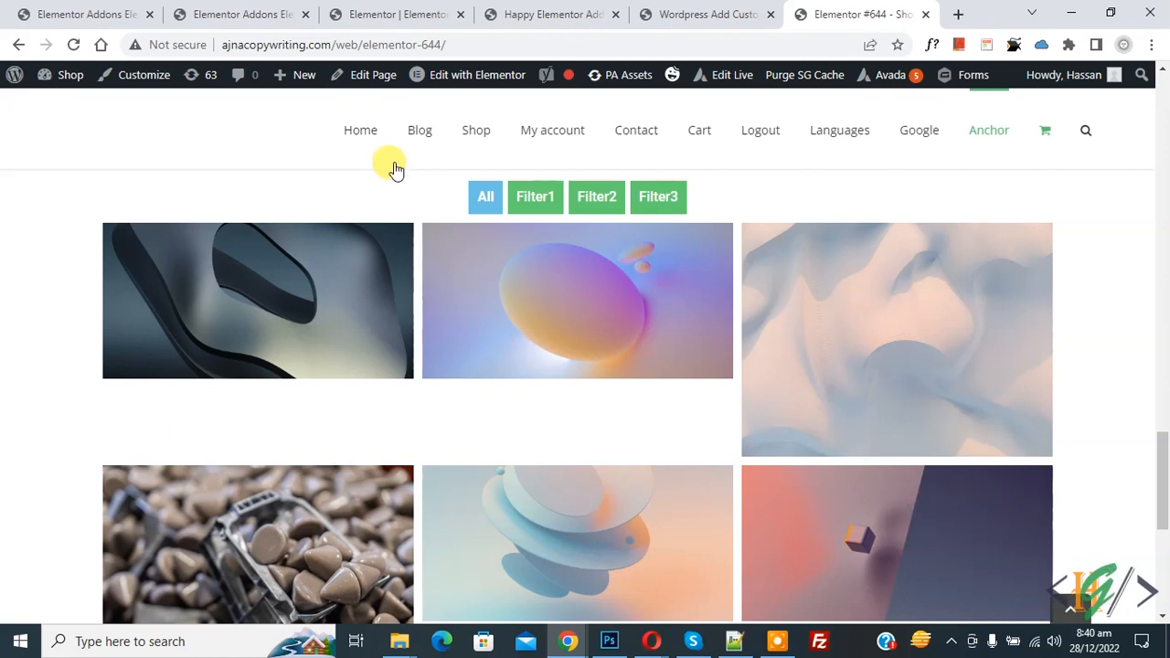
{"action": "mouse_move", "coordinate": [516, 278]}
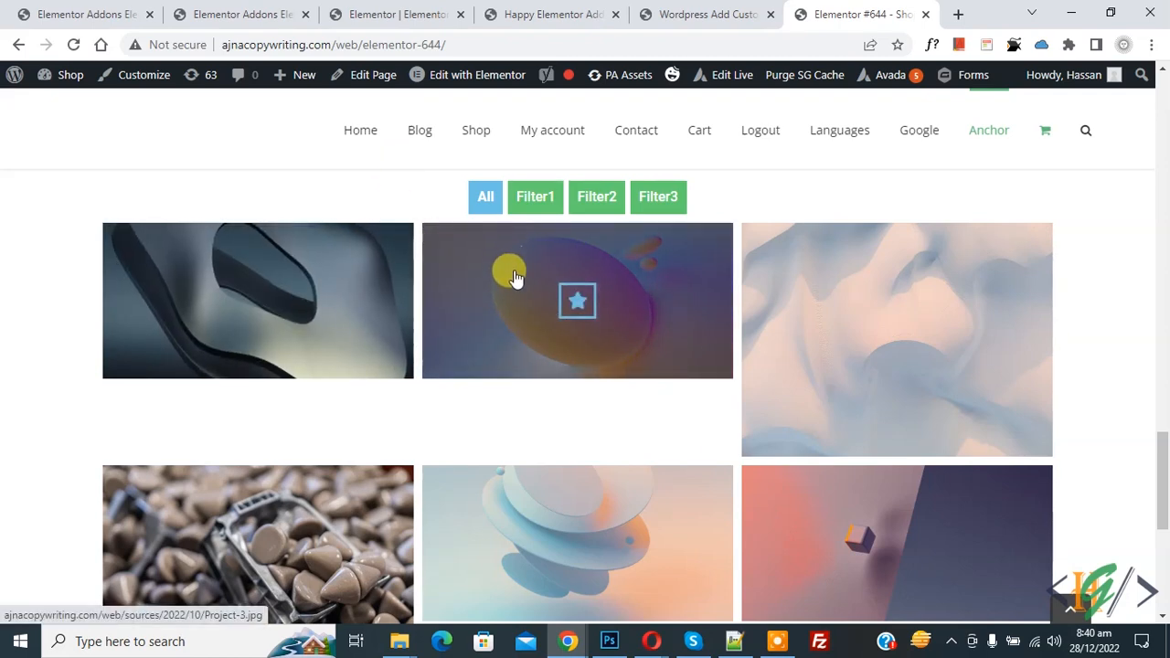
Enlarge the egg gallery image in the lightbox and bring up the page's context menu beside it
{"action": "left_click", "coordinate": [578, 300]}
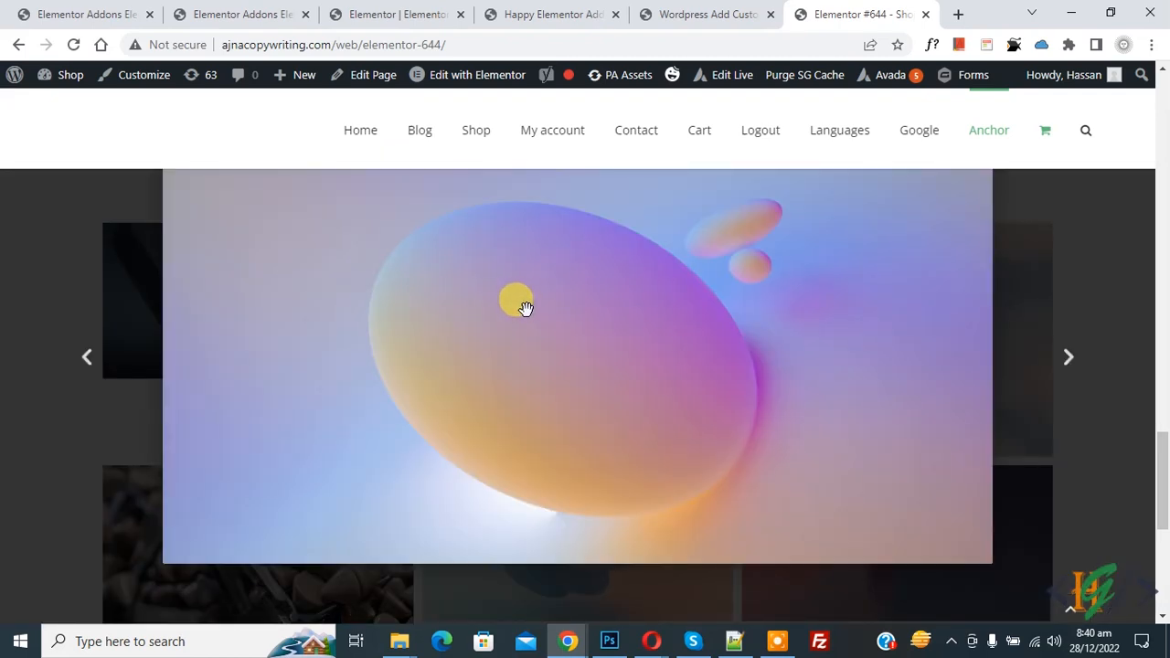
{"action": "mouse_move", "coordinate": [479, 278]}
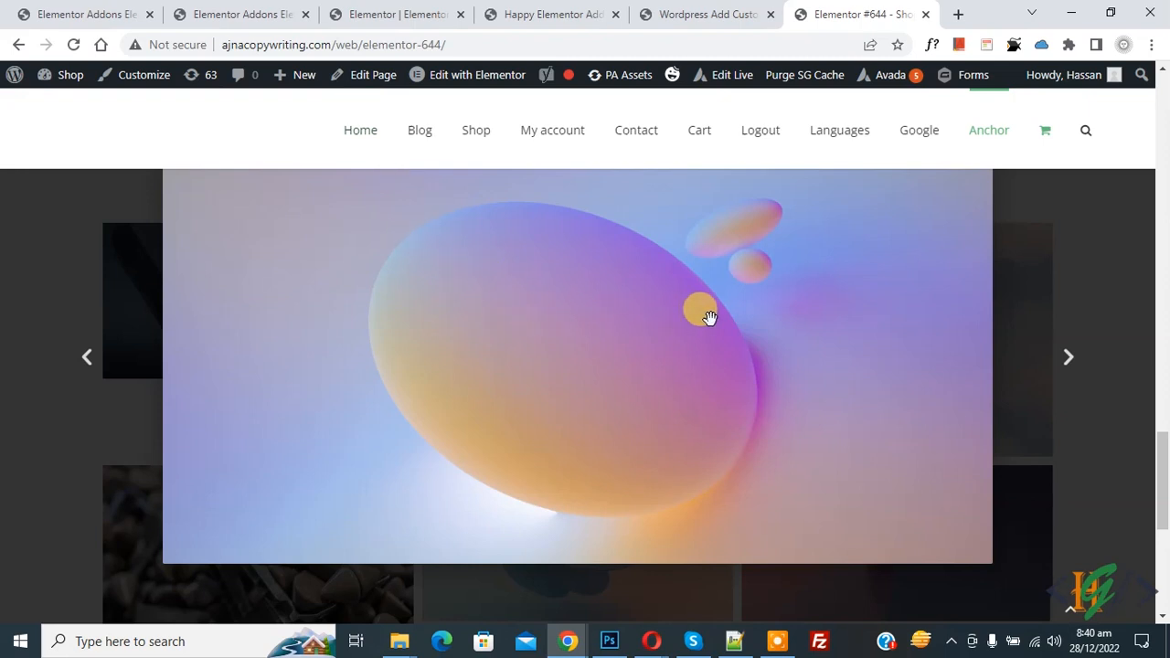
{"action": "mouse_move", "coordinate": [709, 333]}
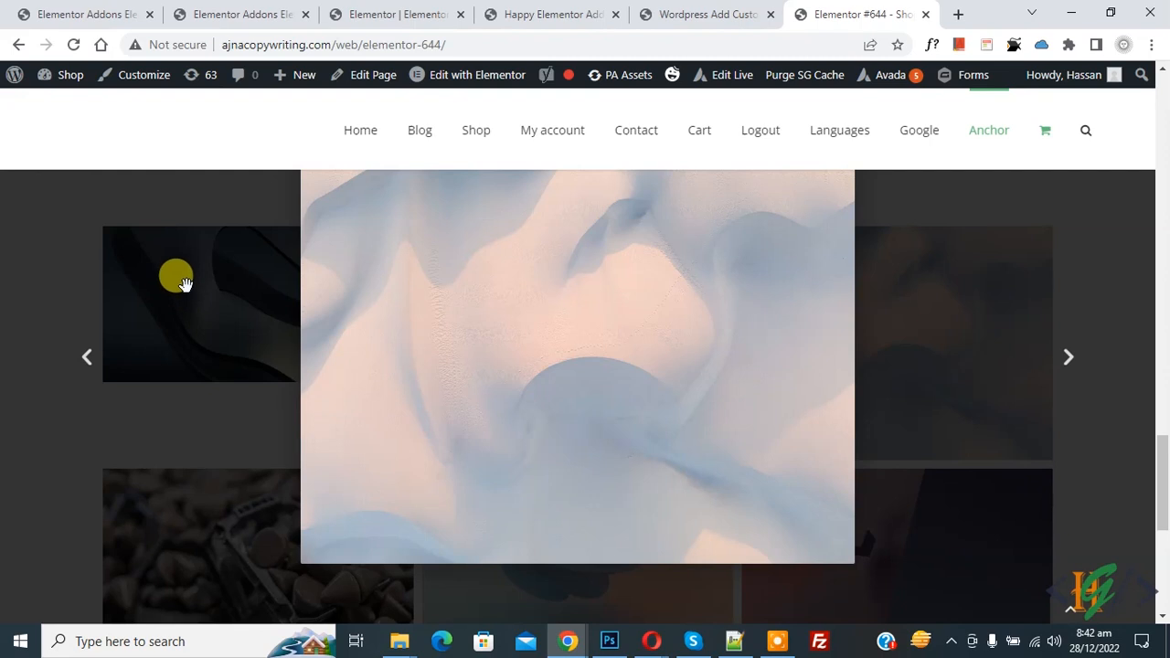
{"action": "right_click", "coordinate": [179, 271]}
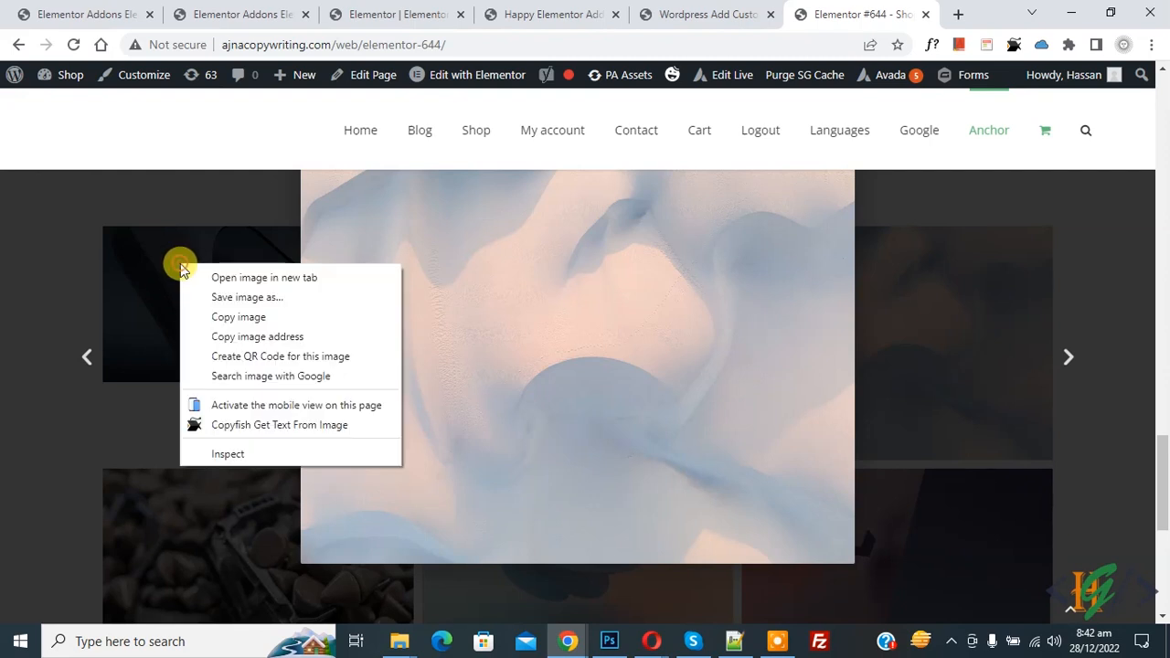
{"action": "mouse_move", "coordinate": [227, 453]}
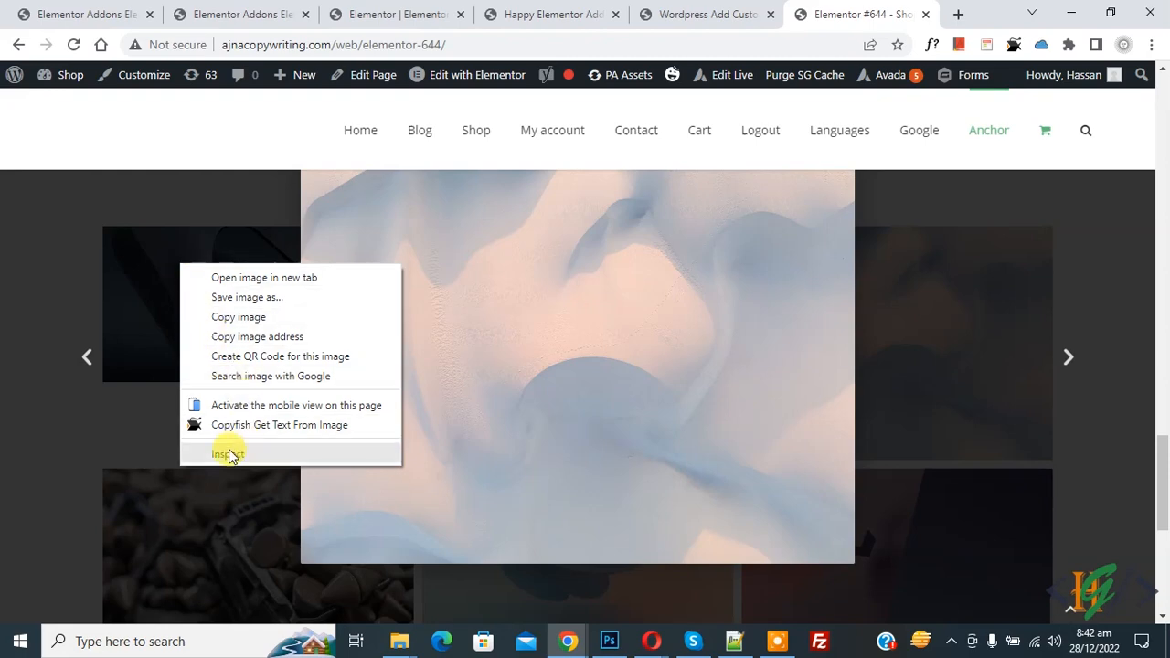
Inspect the page and select the .dialog-lightbox-widget div to list its style rules
{"action": "left_click", "coordinate": [227, 453]}
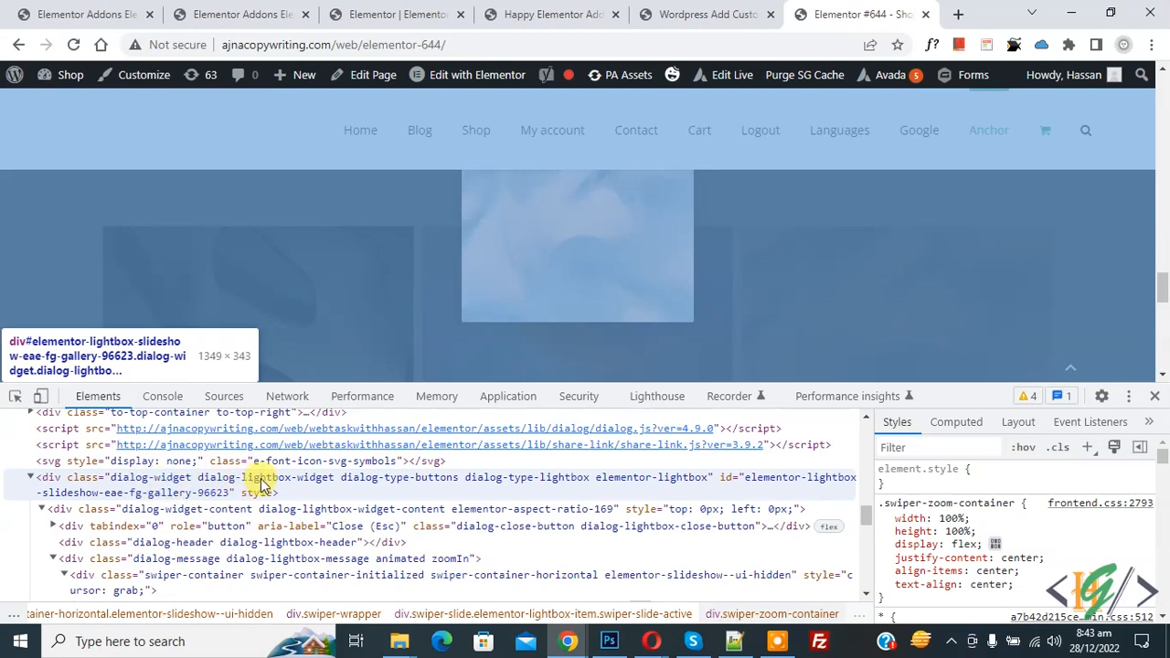
{"action": "mouse_move", "coordinate": [296, 486]}
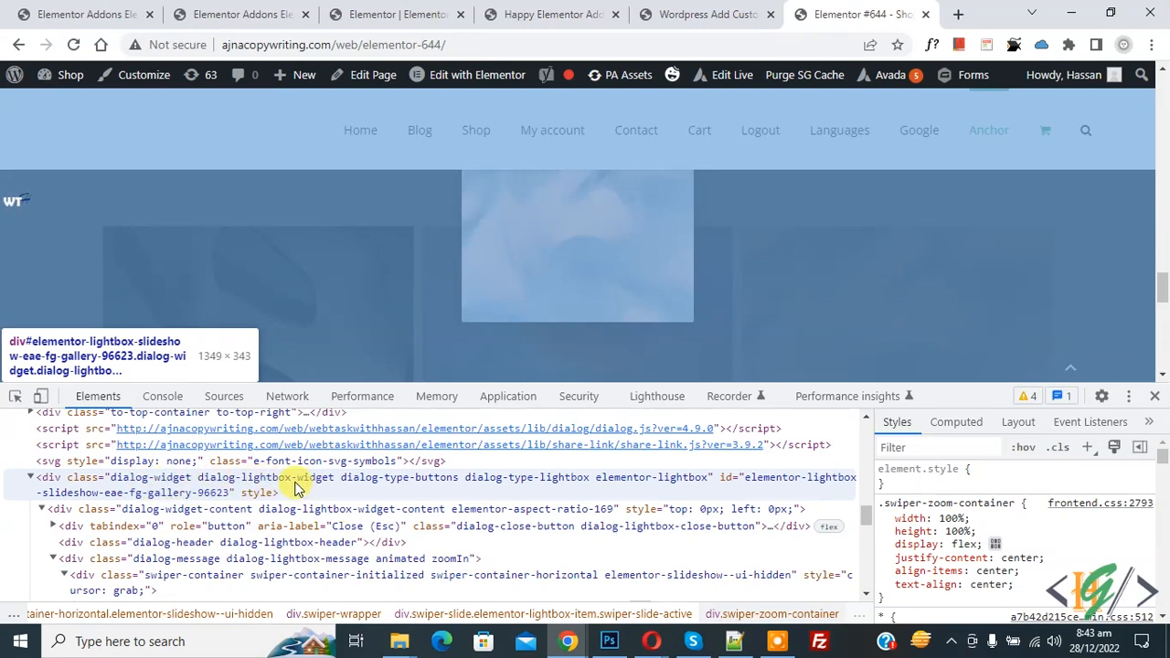
{"action": "left_click", "coordinate": [229, 477]}
{"action": "type", "text": "z-"}
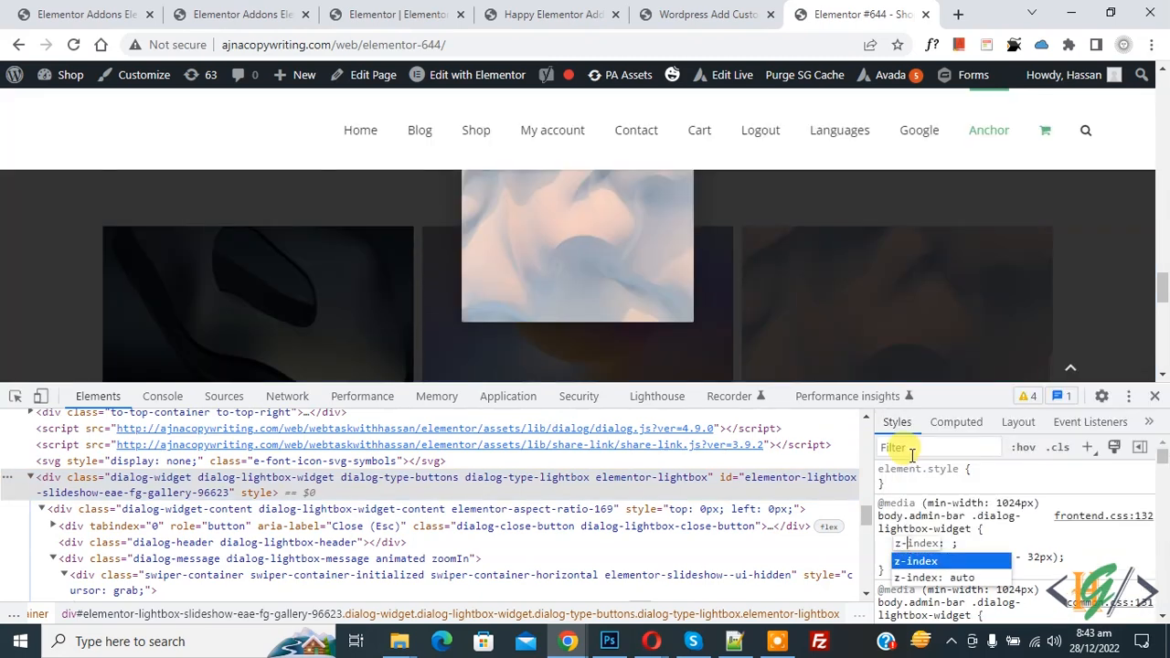
Add z-index: 9999999 to the .dialog-lightbox-widget rule so the lightbox covers the header, and select the rule text
{"action": "left_click", "coordinate": [935, 446]}
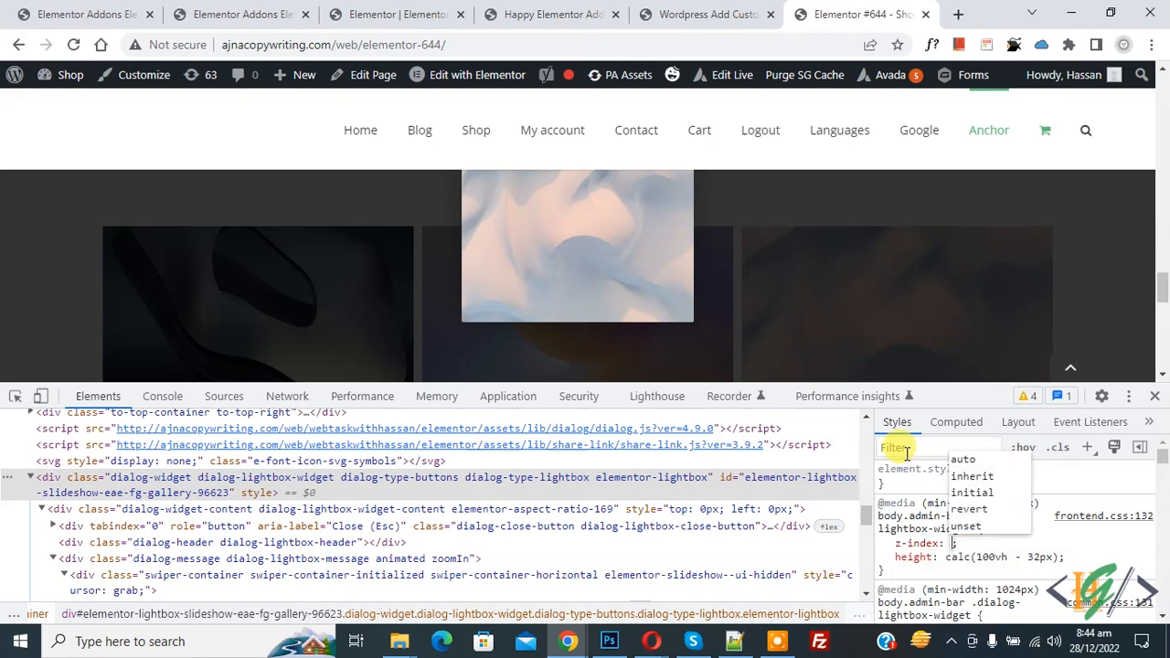
{"action": "type", "text": "99999999"}
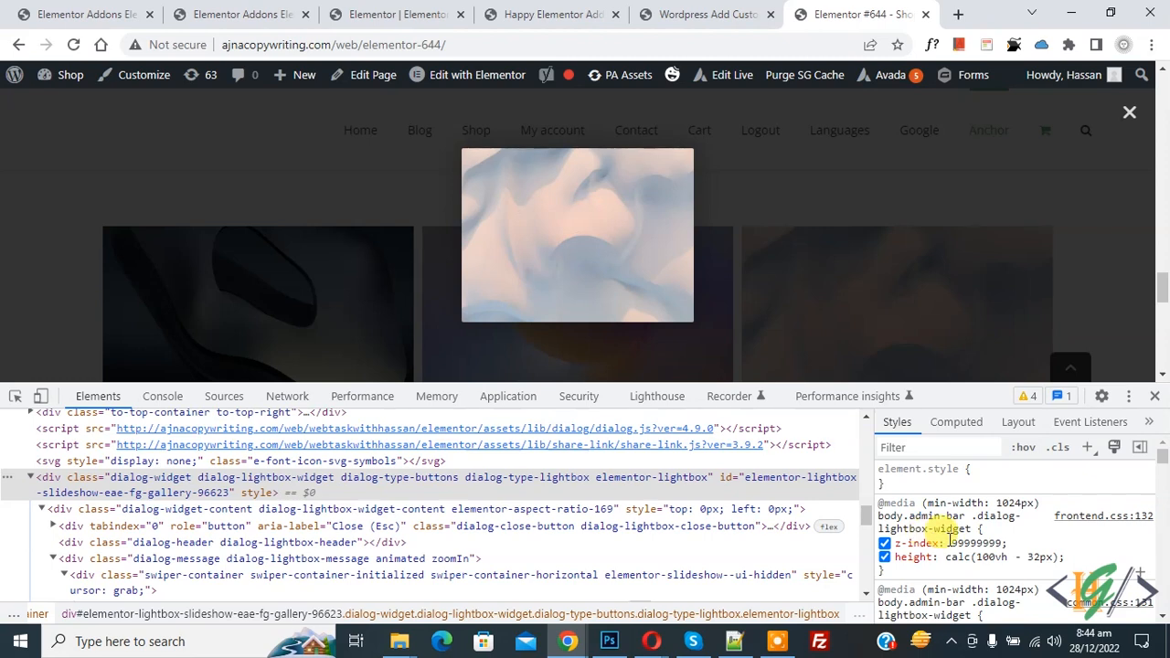
{"action": "left_click", "coordinate": [884, 543]}
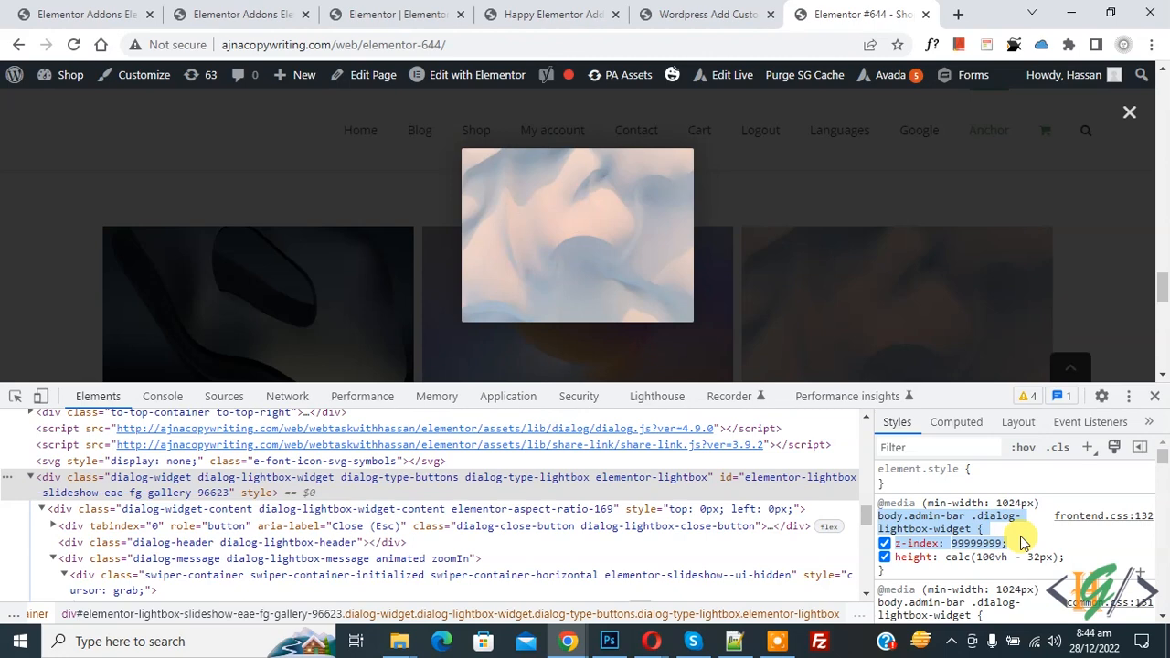
{"action": "left_click", "coordinate": [704, 14]}
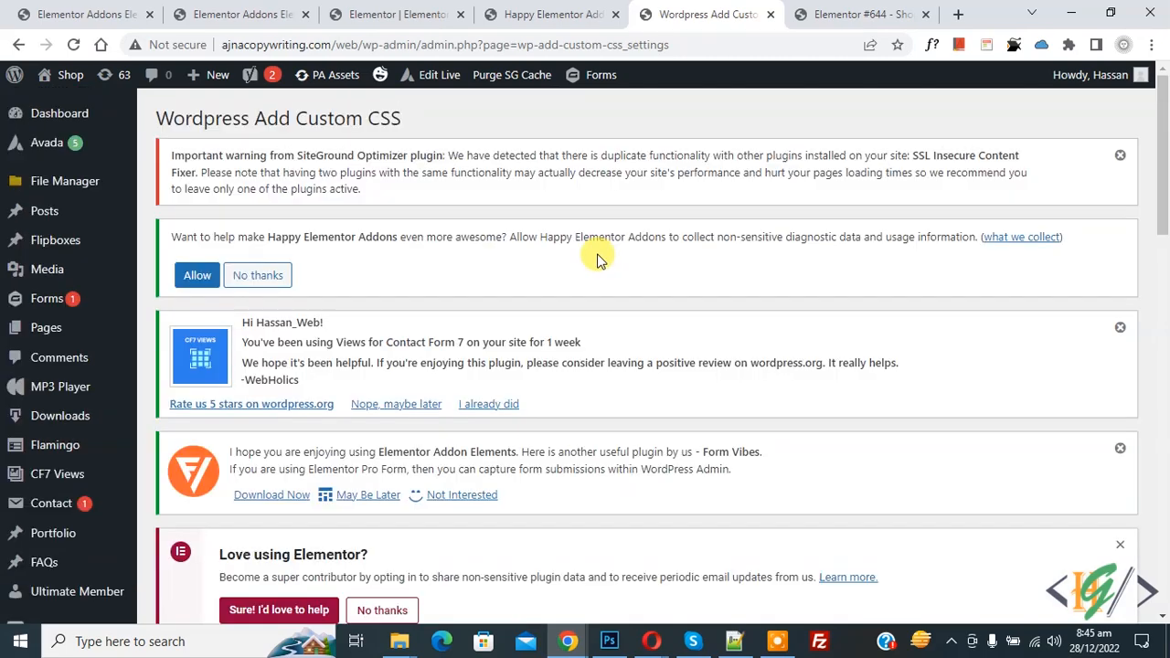
Switch to the WordPress Add Custom CSS tab to store the rule, then return to the reloaded gallery page
{"action": "left_click", "coordinate": [859, 14]}
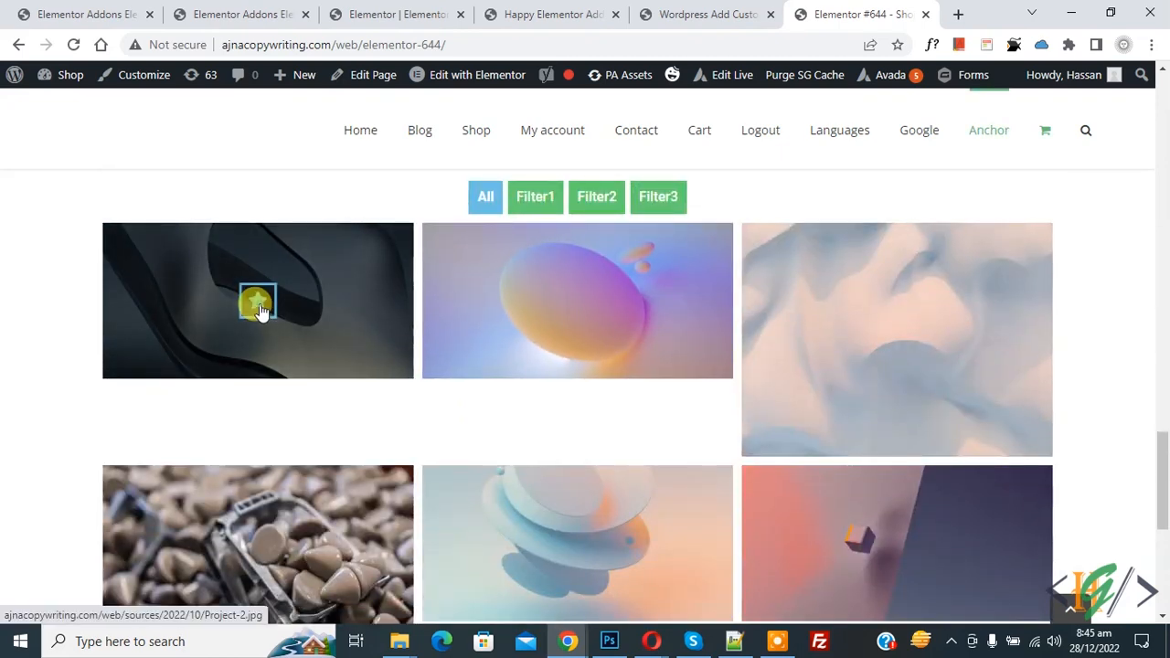
Reopen the first gallery image to confirm the lightbox covers the header, then view the rule in Add Custom CSS
{"action": "left_click", "coordinate": [257, 300]}
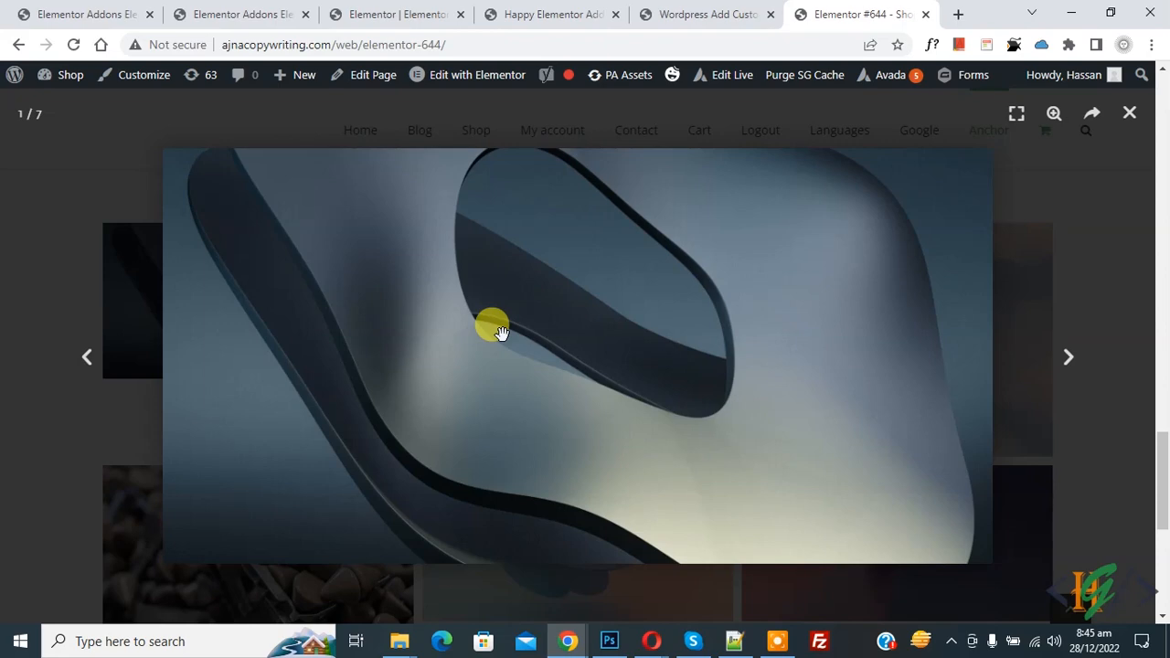
{"action": "mouse_move", "coordinate": [539, 340]}
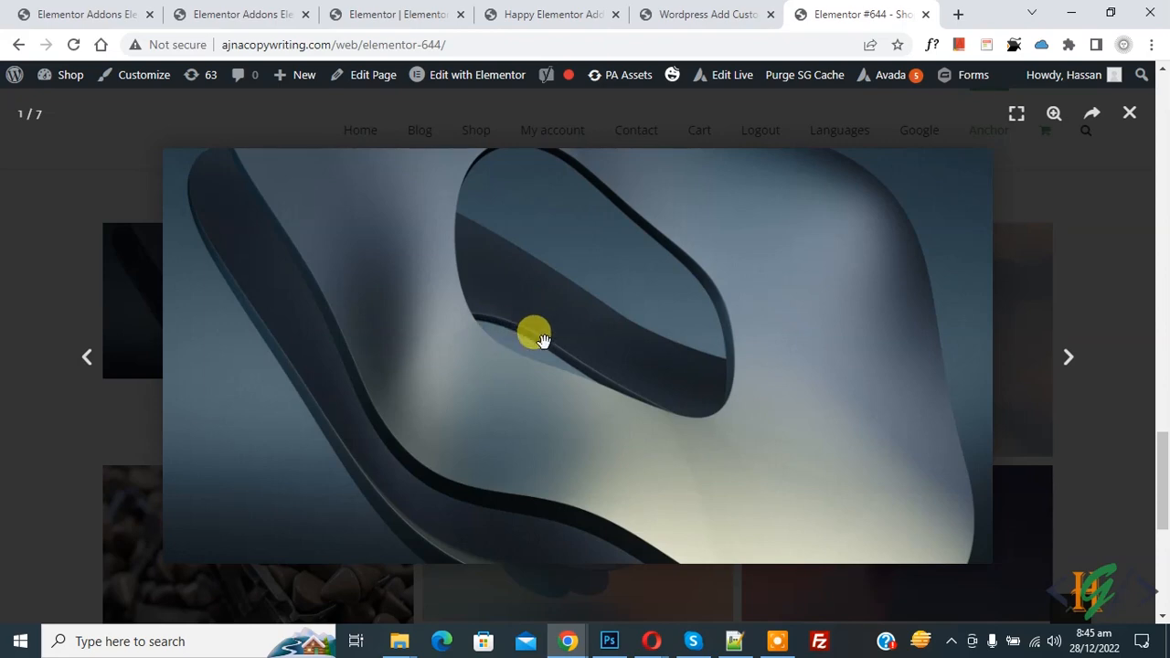
{"action": "left_click", "coordinate": [705, 14]}
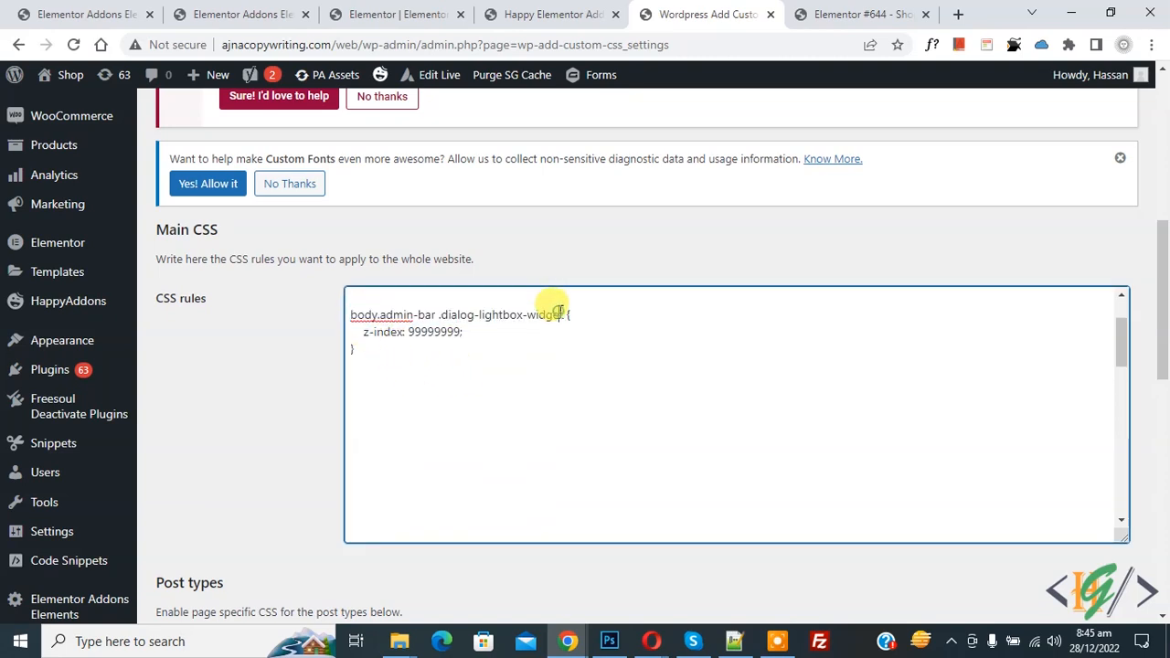
{"action": "left_click", "coordinate": [859, 14]}
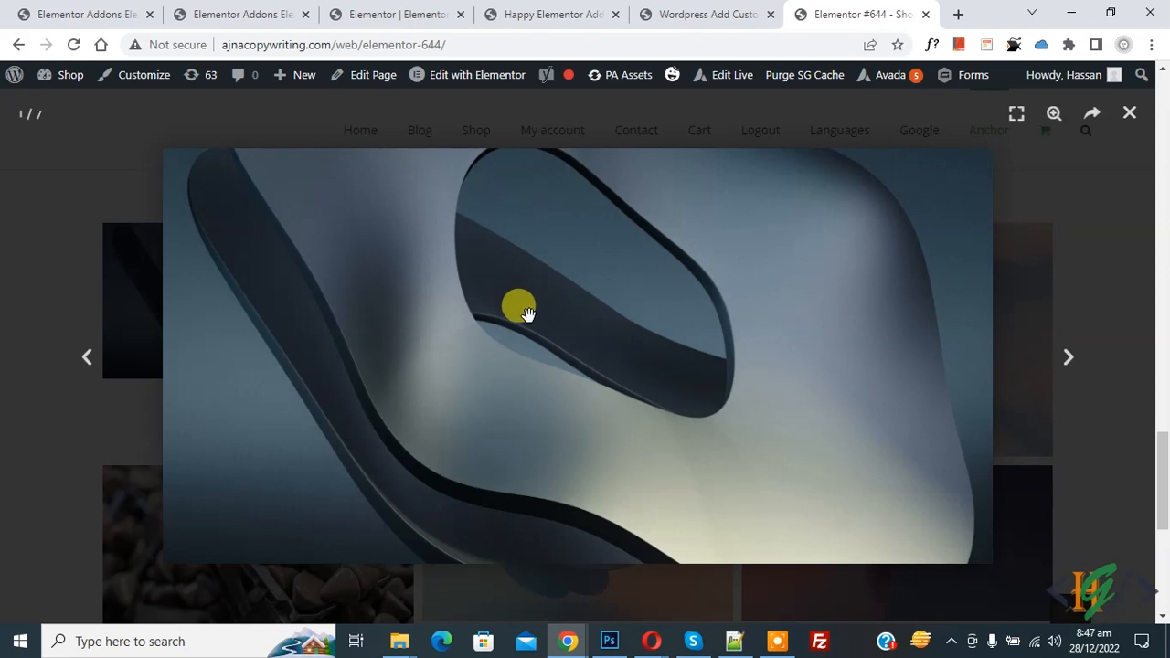
{"action": "mouse_move", "coordinate": [567, 326]}
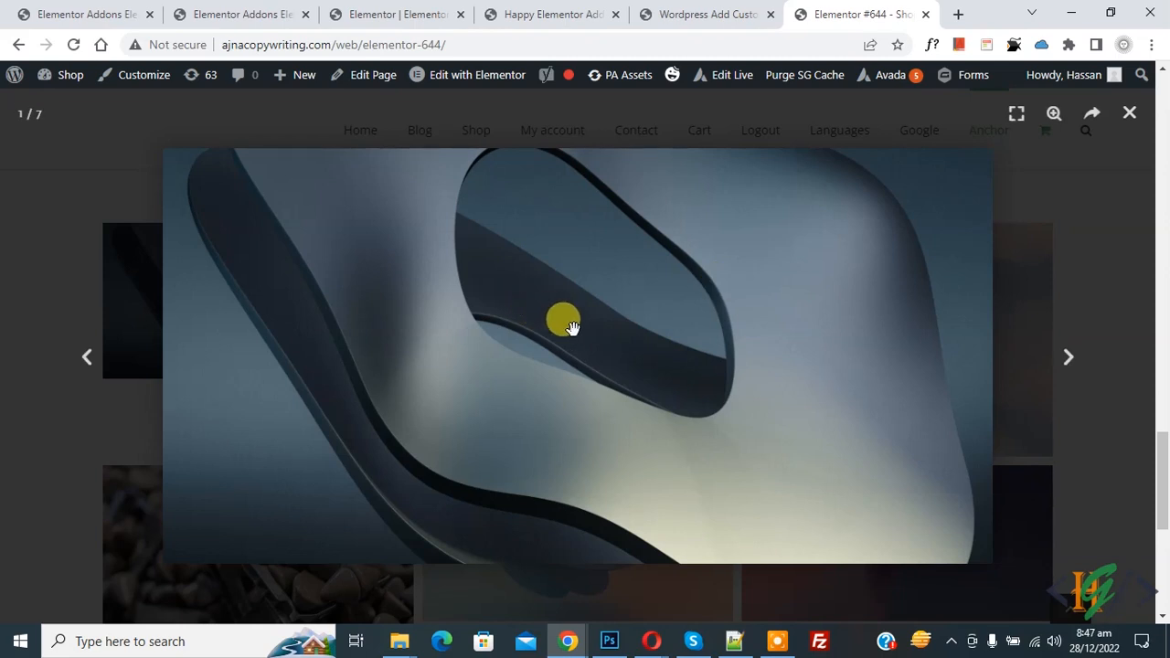